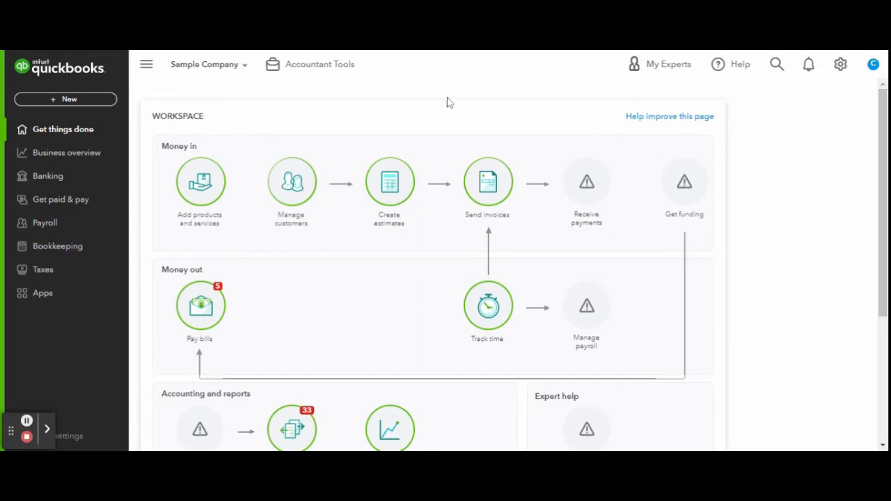
mouse_move(446, 103)
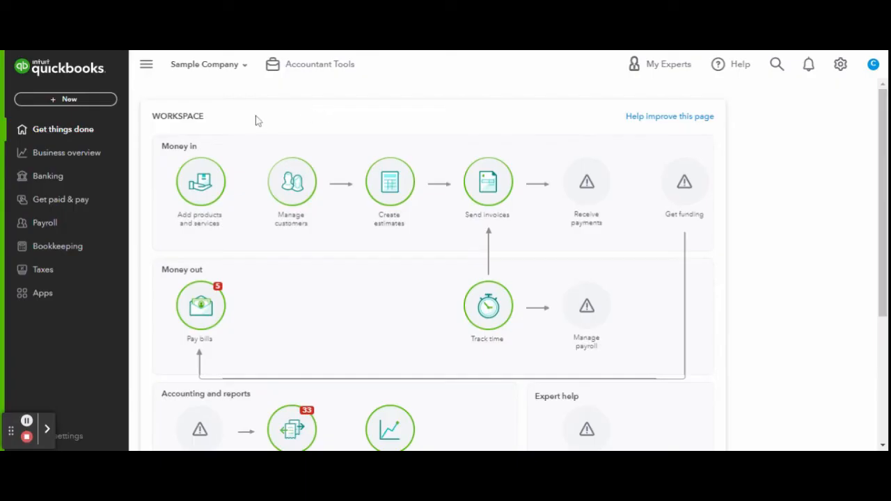
Step: Expand the + New menu to list transaction types to create
click(65, 99)
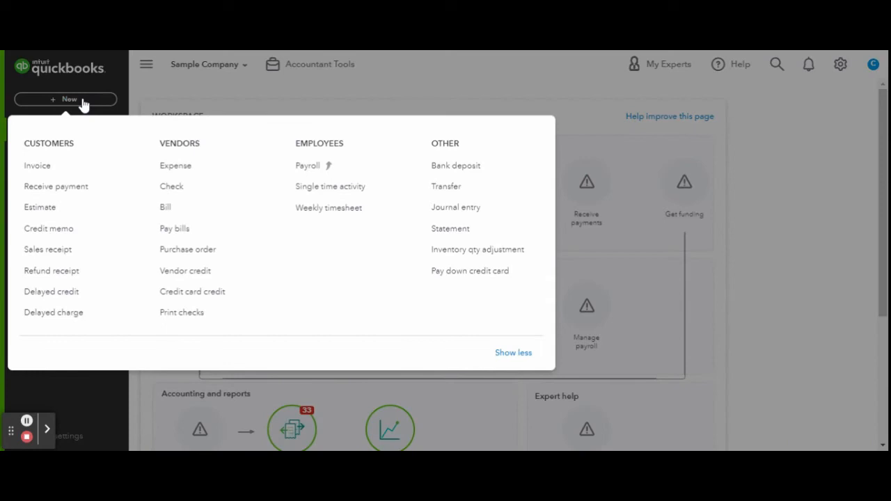
mouse_move(101, 119)
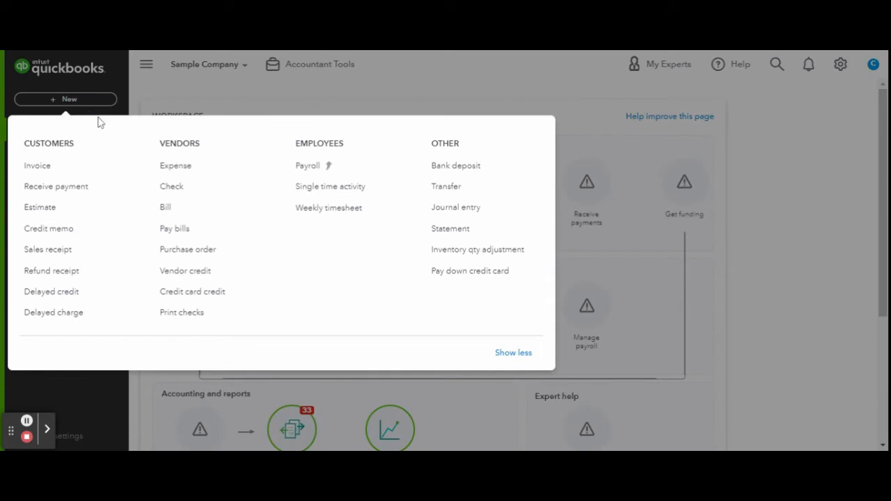
mouse_move(449, 186)
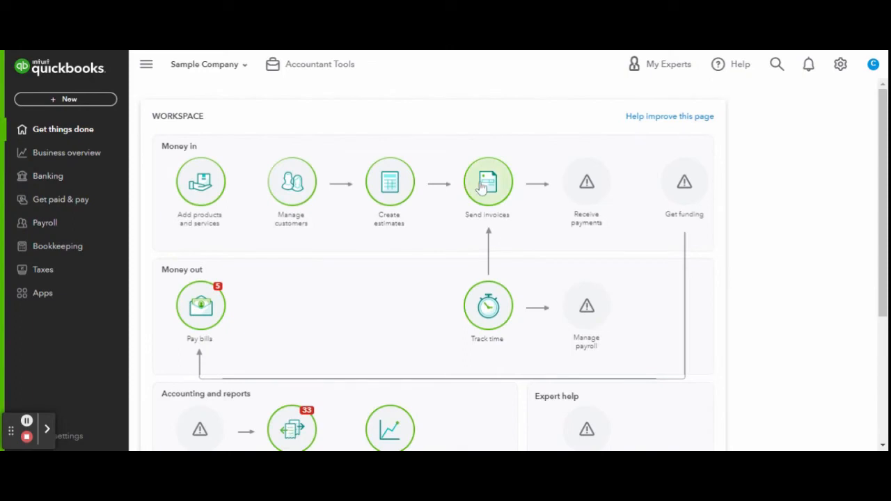
mouse_move(485, 109)
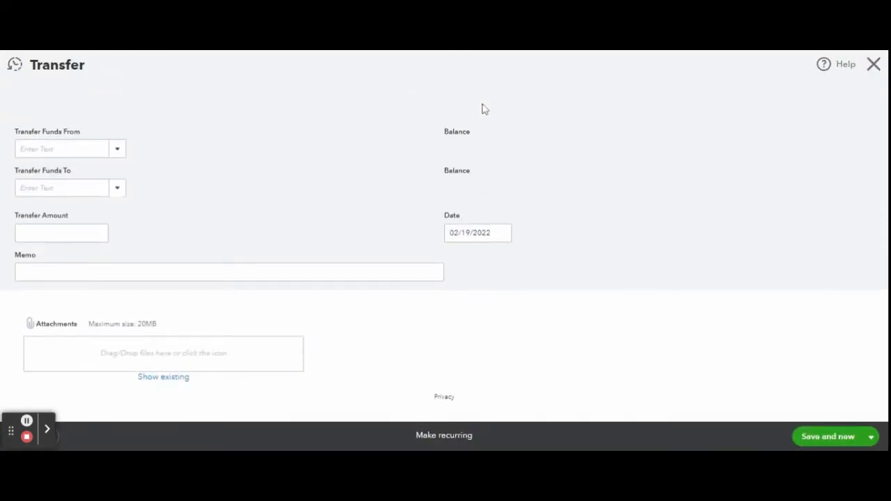
mouse_move(312, 122)
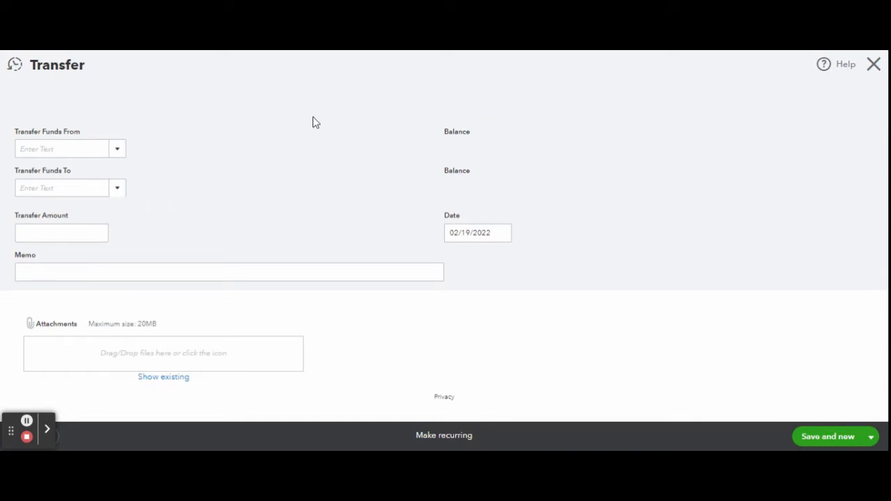
mouse_move(293, 138)
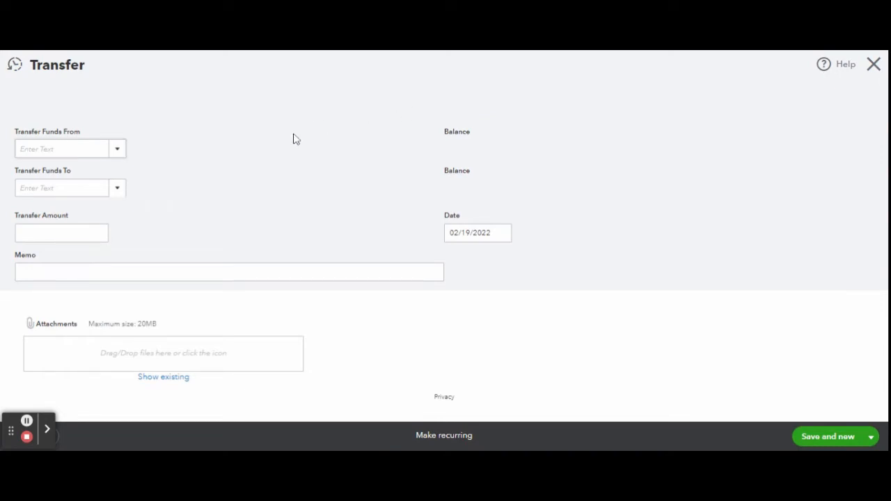
Step: Transfer 800.00 from Checking to Savings on the transfer form
click(70, 148)
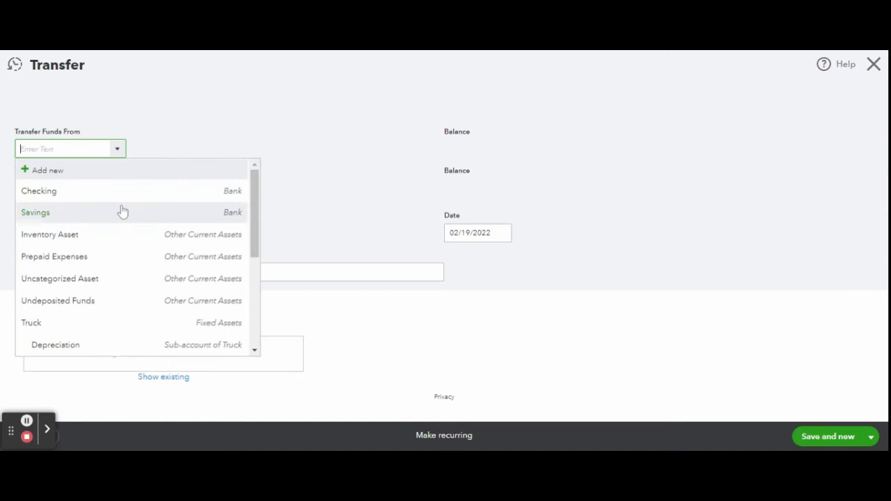
click(39, 190)
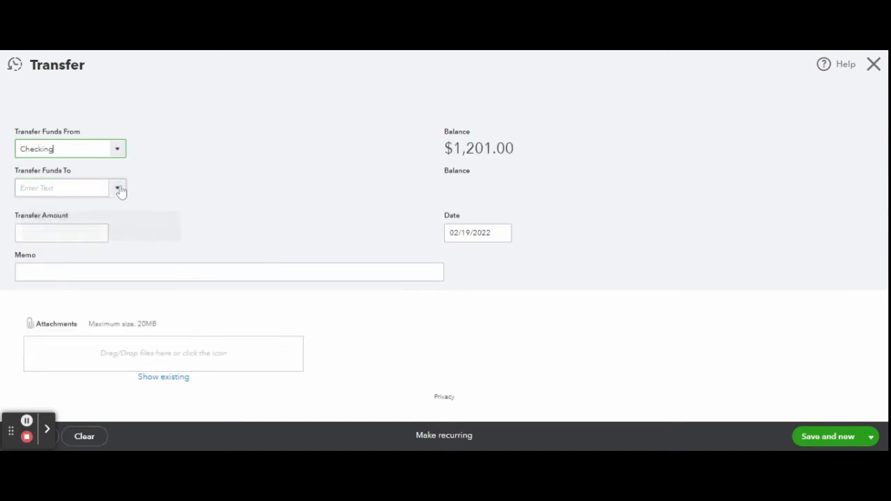
click(69, 188)
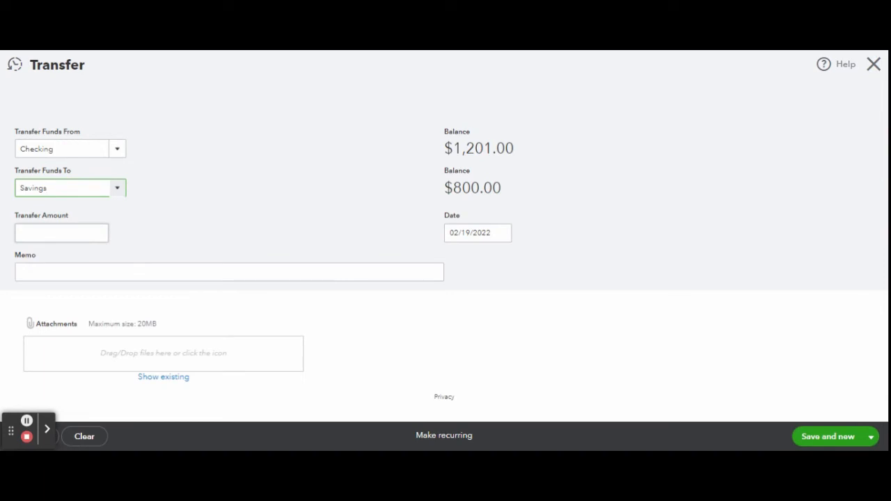
text(800.00)
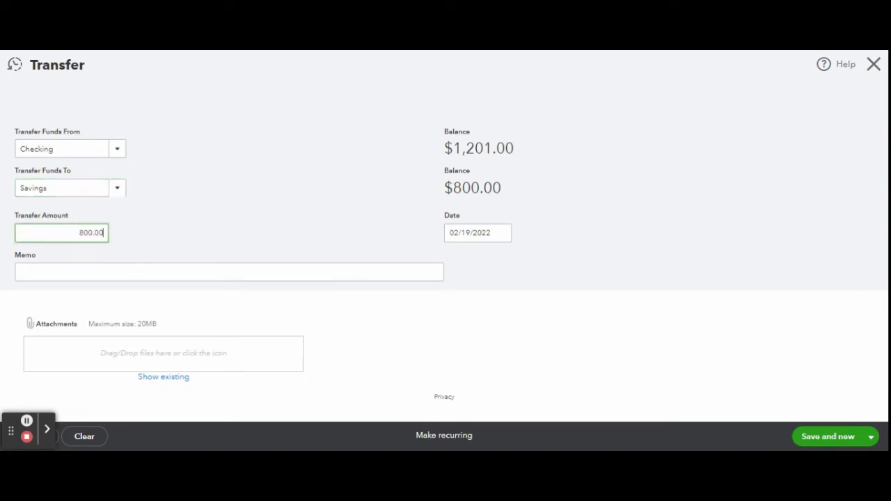
Step: Add the memo 'saving for a truck' and Save and close the transfer
click(228, 271)
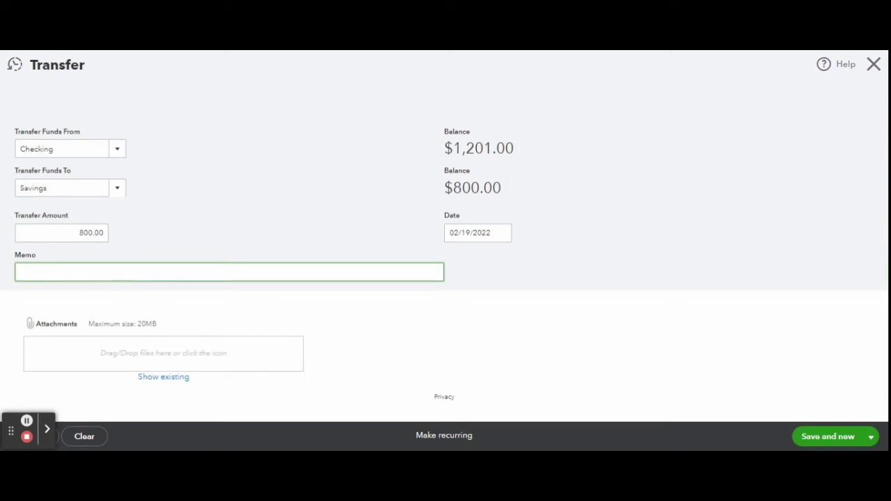
text(savin)
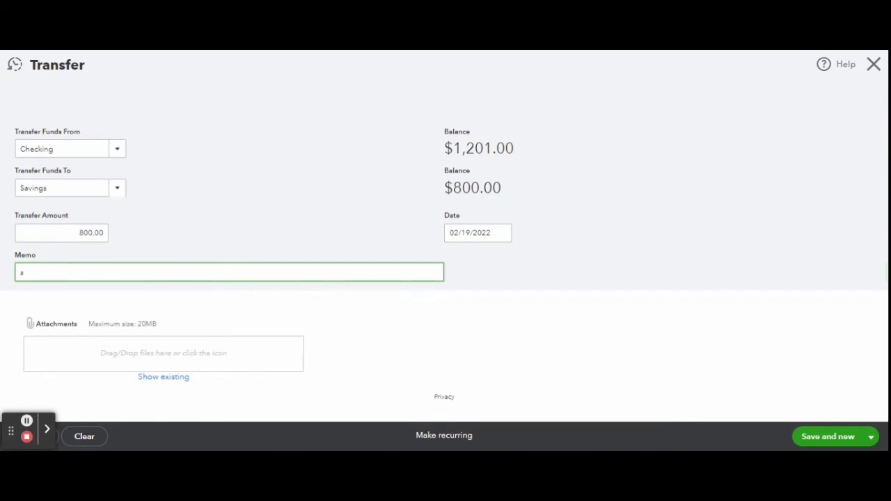
text(saving for a truck)
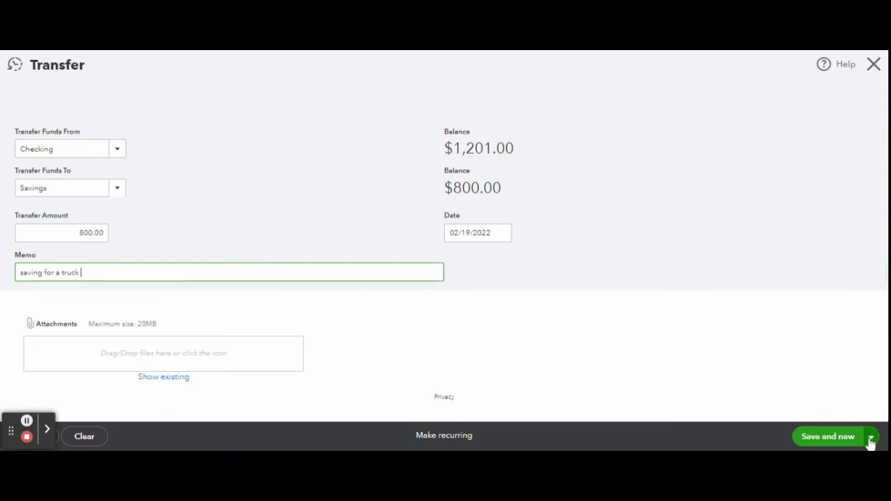
click(870, 436)
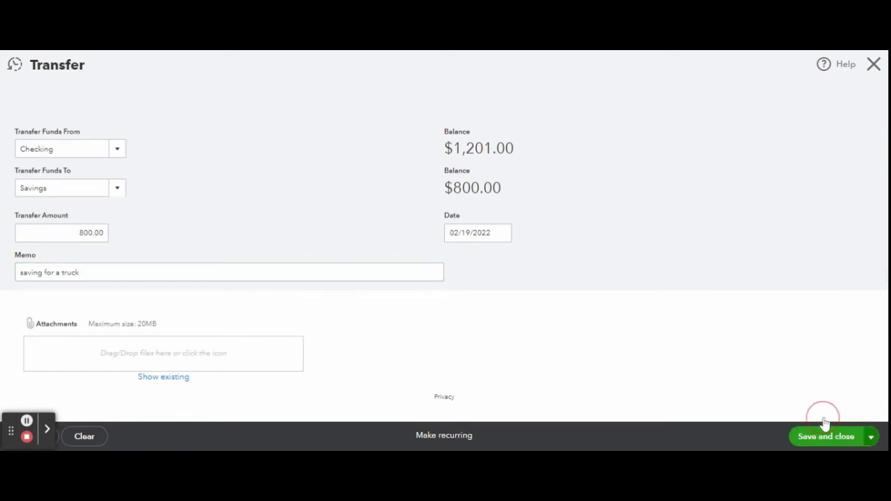
click(826, 437)
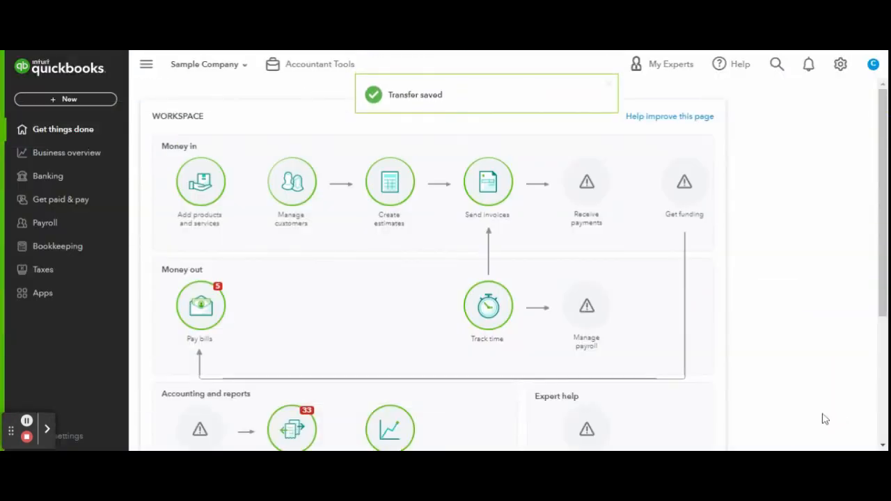
mouse_move(836, 368)
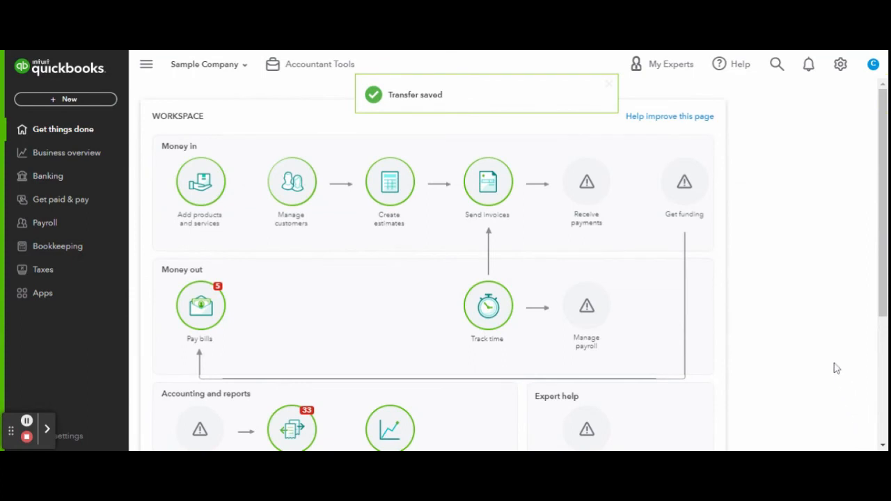
mouse_move(48, 176)
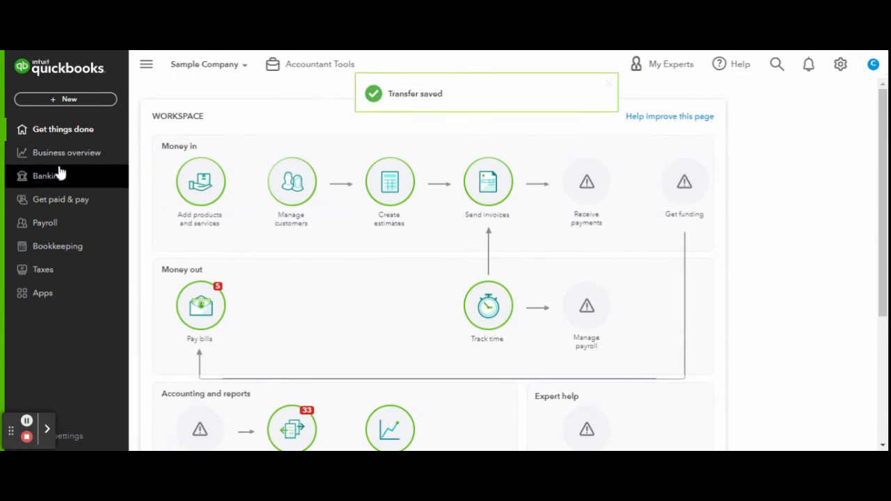
Step: Go to Bookkeeping > Transactions, landing on the Banking view
click(57, 246)
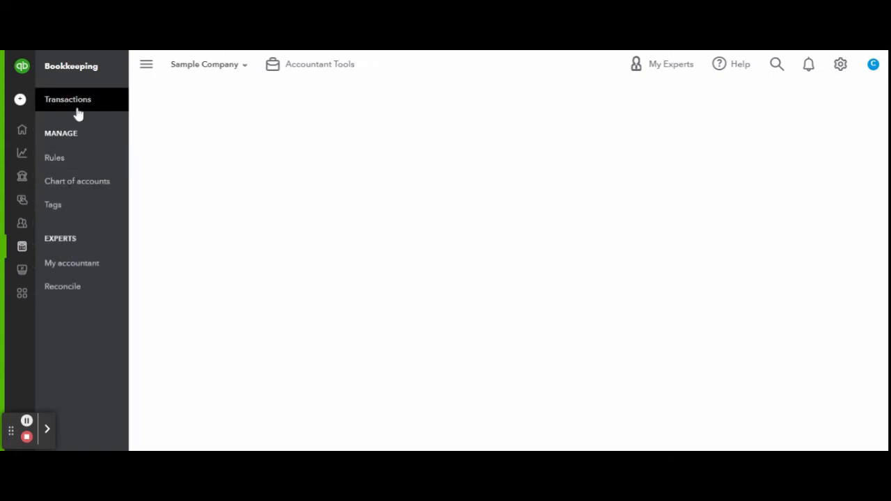
click(67, 99)
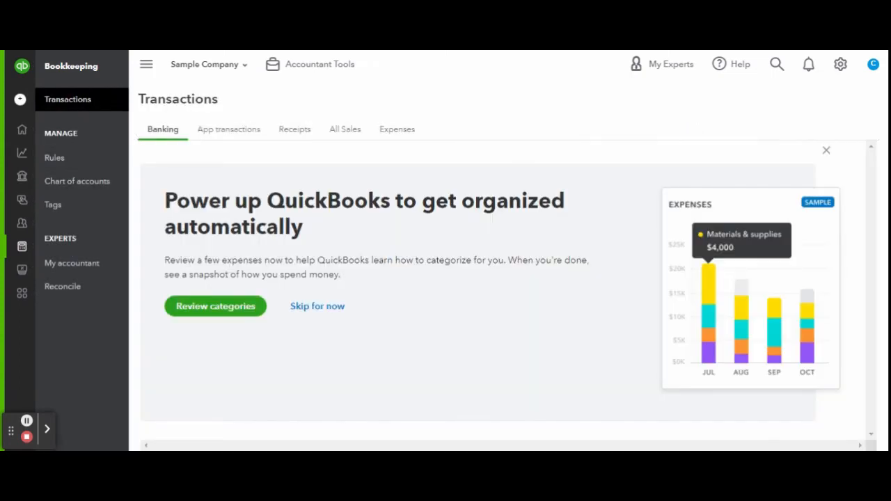